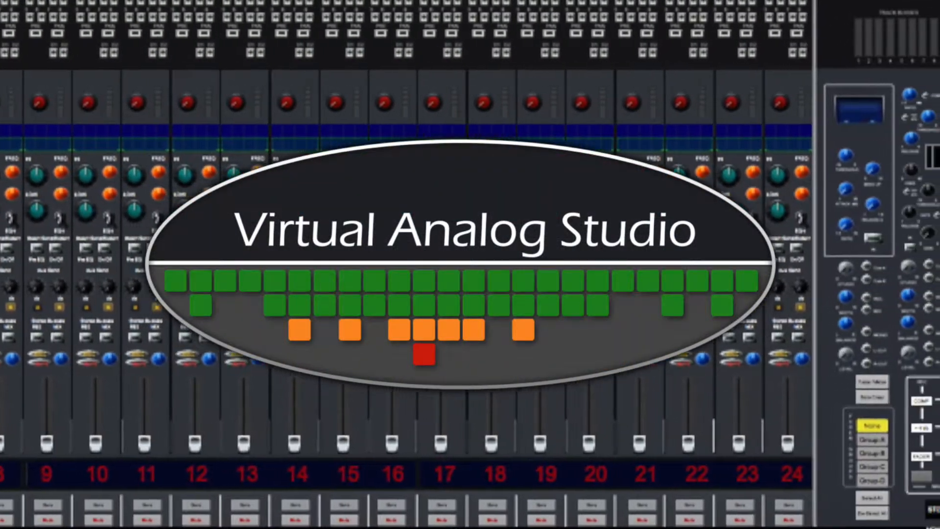
Scroll the rack column and set the rack to Large, showing the patch bay and PK-2A
{"action": "scroll", "scroll_direction": "right", "scroll_amount": 3}
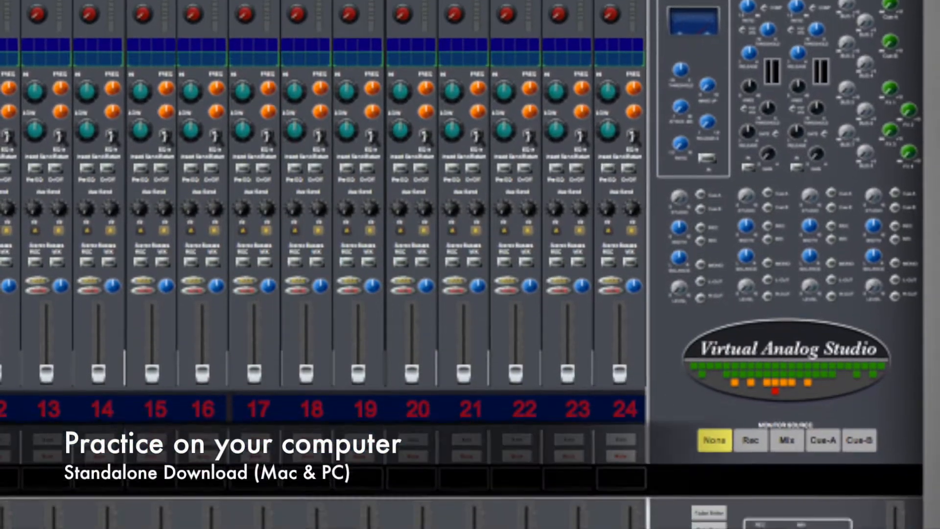
{"action": "scroll", "scroll_direction": "down", "scroll_amount": 3}
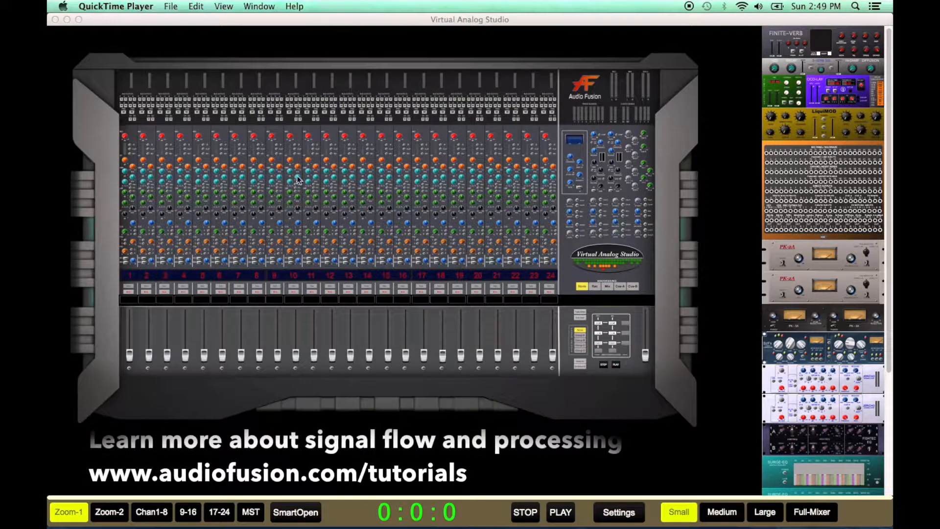
{"action": "mouse_move", "coordinate": [500, 205]}
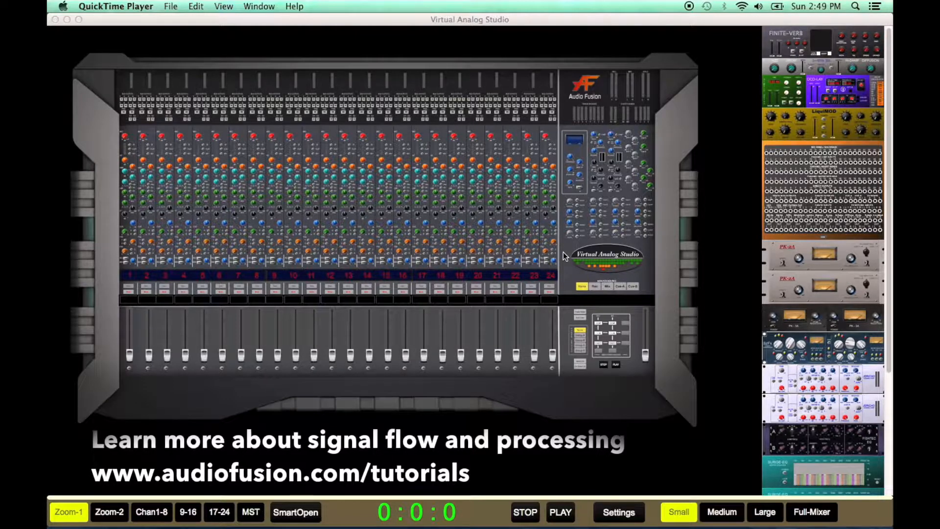
{"action": "mouse_move", "coordinate": [857, 162]}
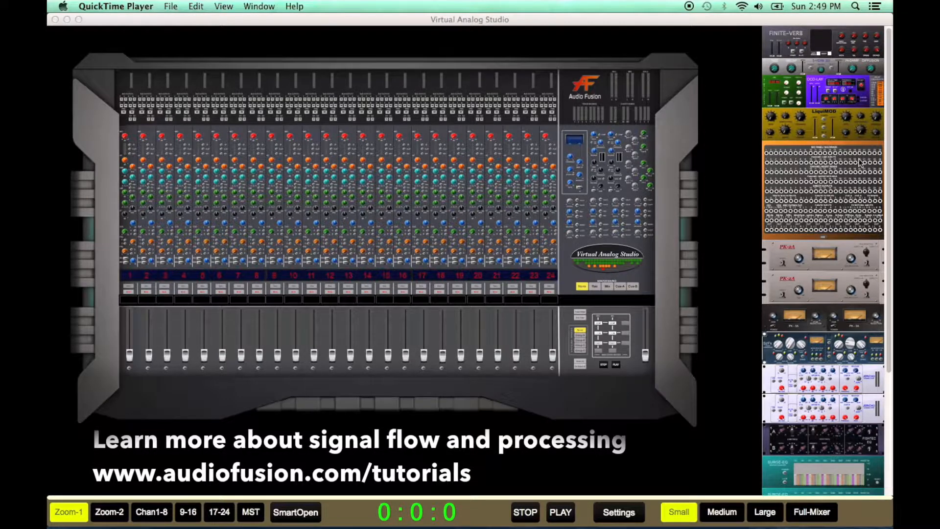
{"action": "mouse_move", "coordinate": [811, 36]}
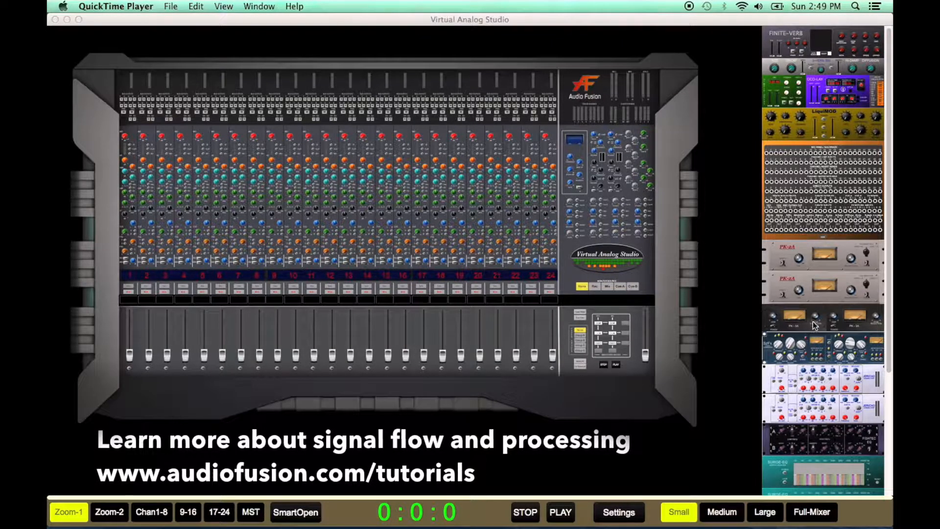
{"action": "scroll", "scroll_direction": "down", "scroll_amount": 3}
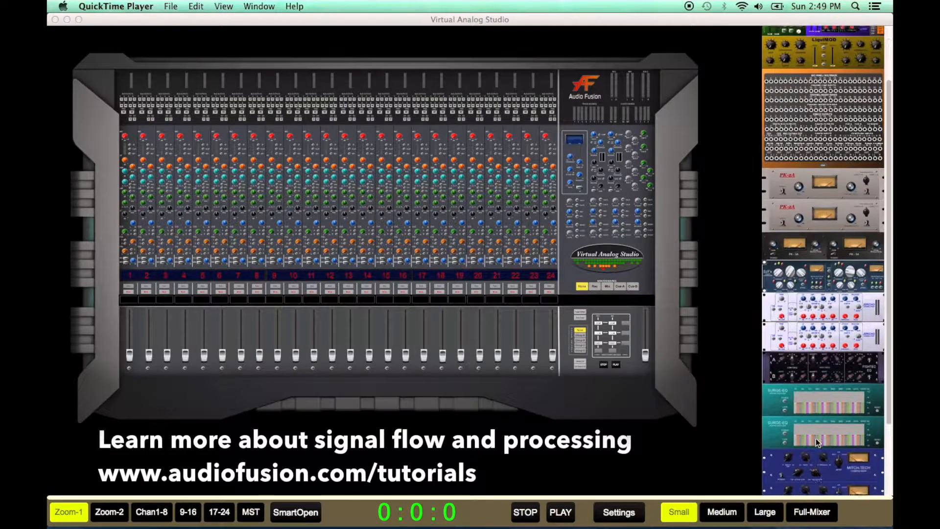
{"action": "scroll", "scroll_direction": "up", "scroll_amount": 3}
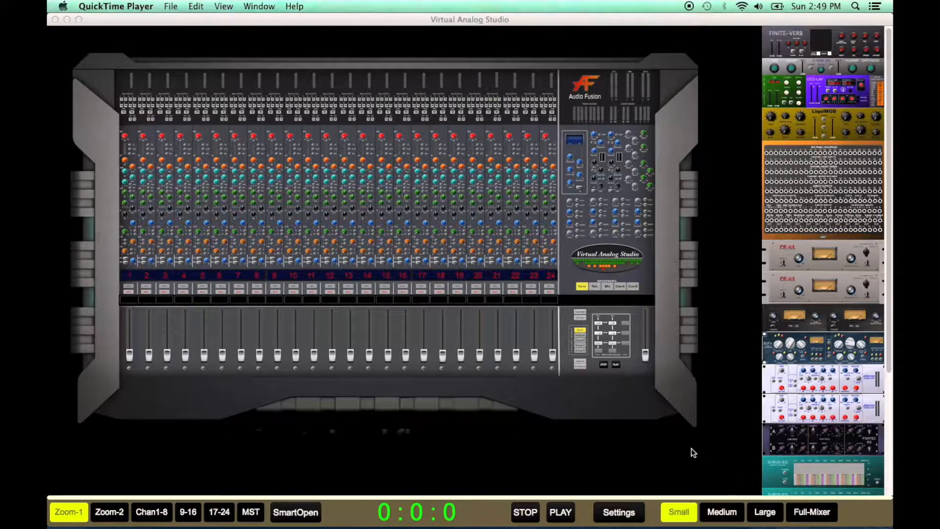
{"action": "left_click", "coordinate": [764, 511]}
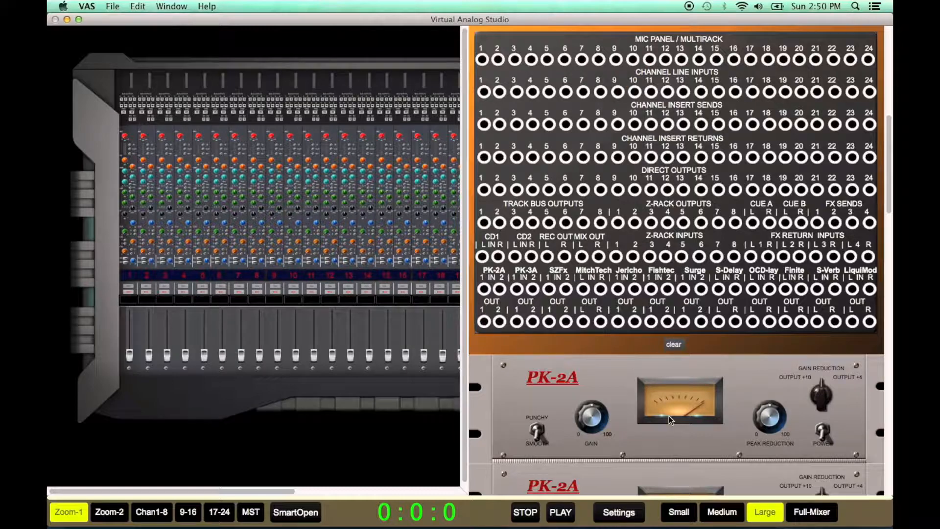
Cycle the rack through Medium and Large, then restore the full console with the small rack
{"action": "left_click", "coordinate": [721, 512]}
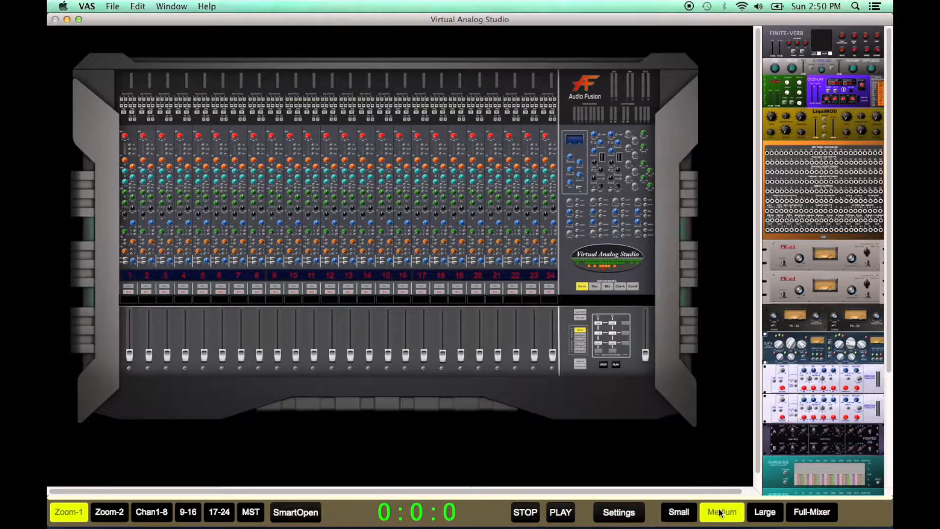
{"action": "left_click", "coordinate": [811, 512]}
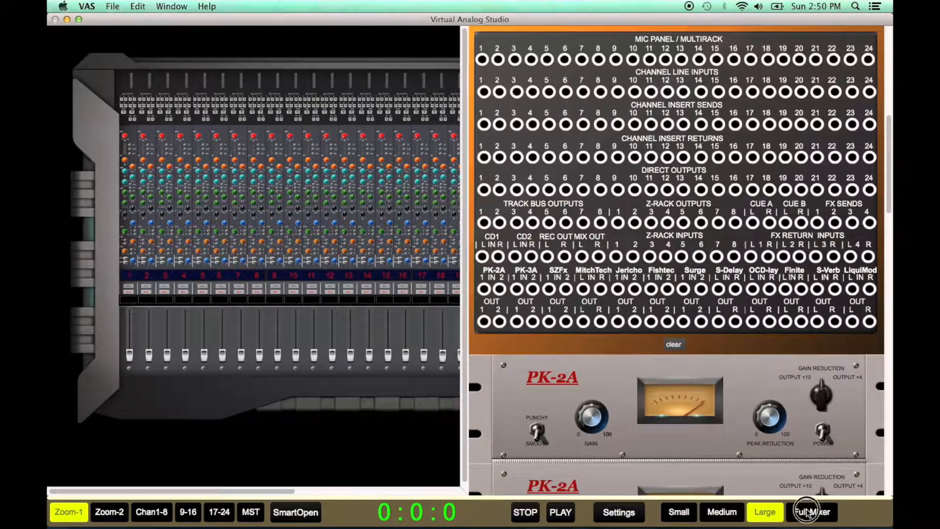
{"action": "left_click", "coordinate": [678, 512]}
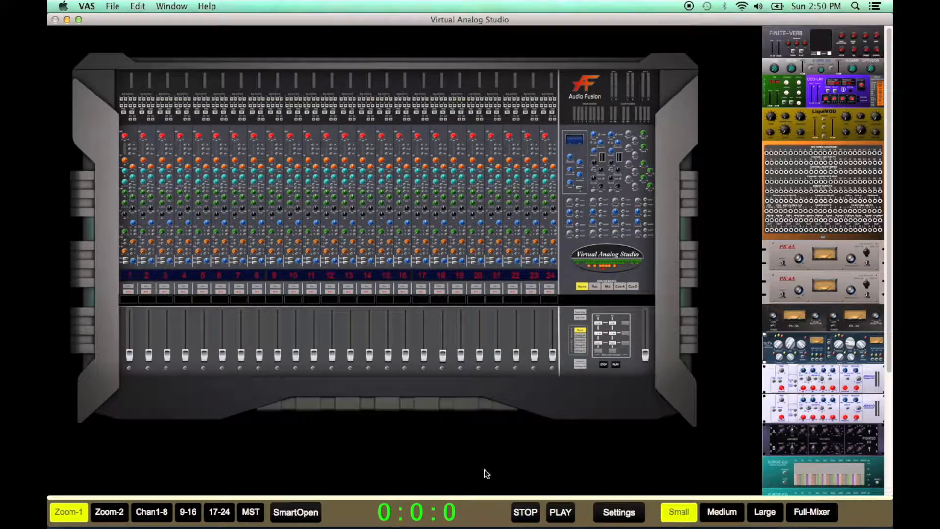
Try the Zoom-2 and MST console views, then return to the Zoom-1 overview
{"action": "left_click", "coordinate": [109, 512]}
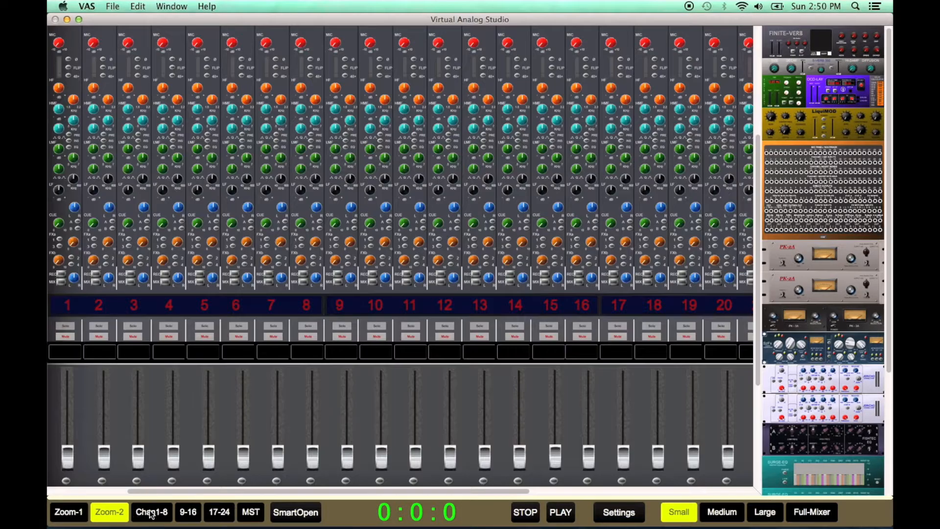
{"action": "left_click", "coordinate": [250, 512]}
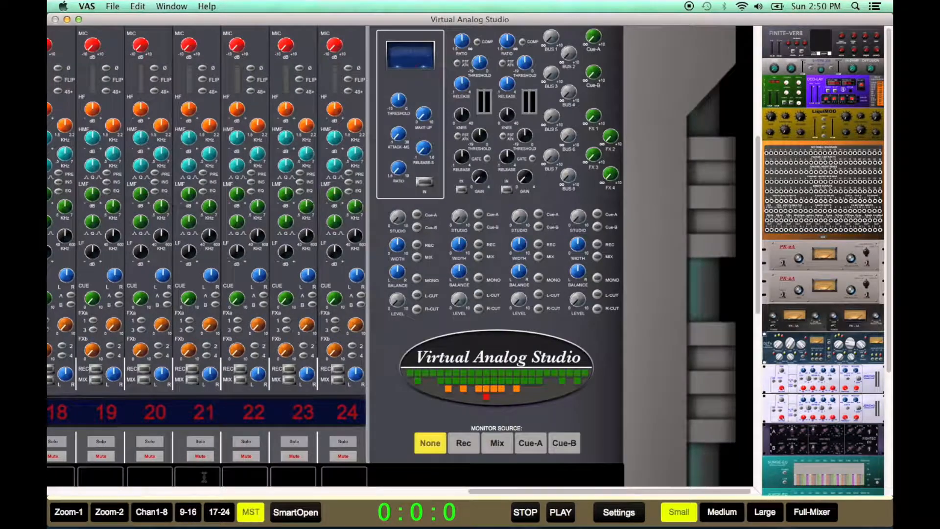
{"action": "left_click", "coordinate": [67, 512]}
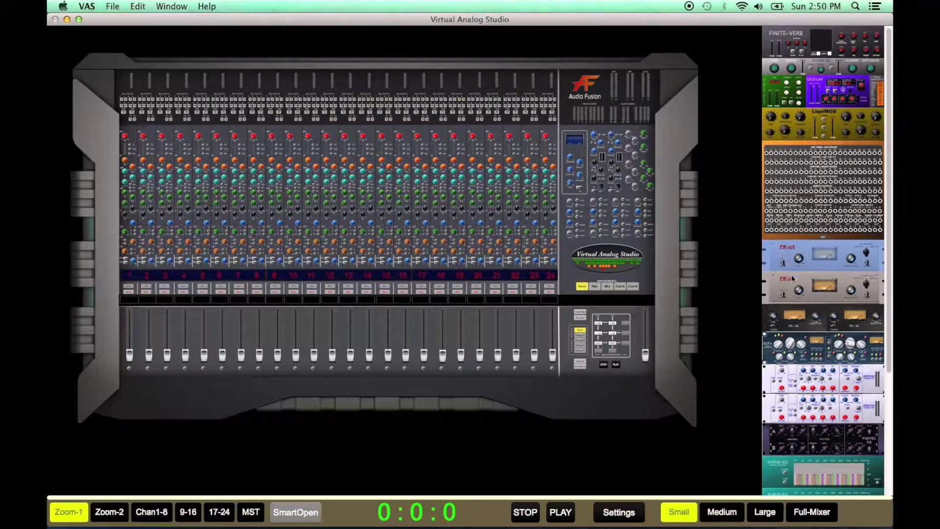
{"action": "left_click", "coordinate": [764, 512]}
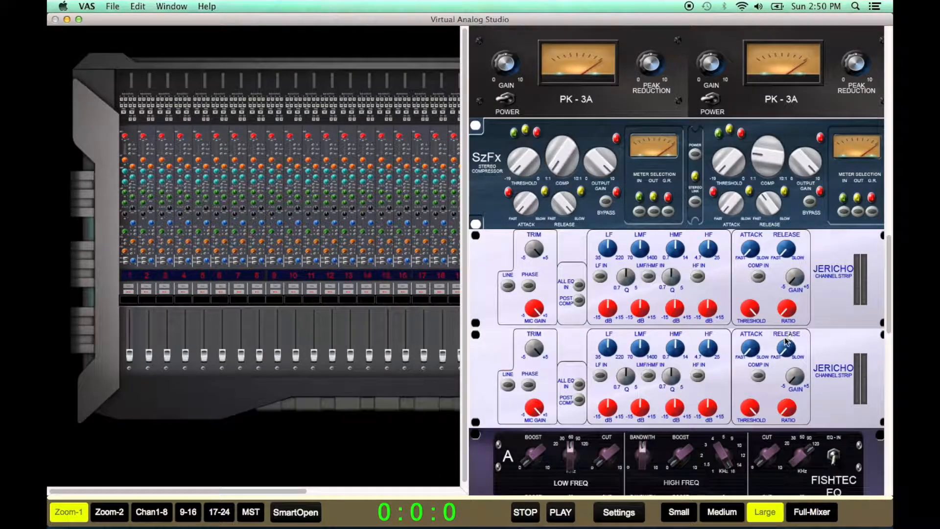
{"action": "left_click", "coordinate": [678, 512]}
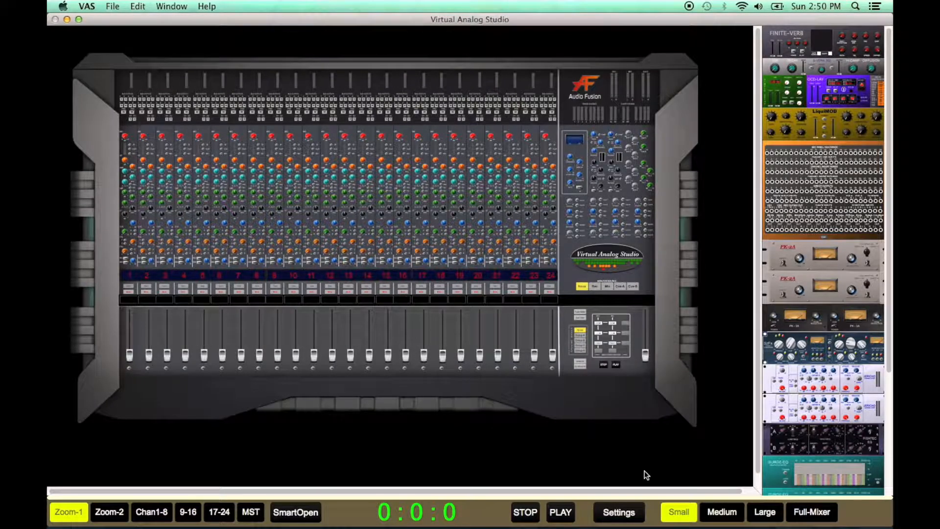
Clear every file from the Internal File Player and open the Preferences page
{"action": "left_click", "coordinate": [617, 512]}
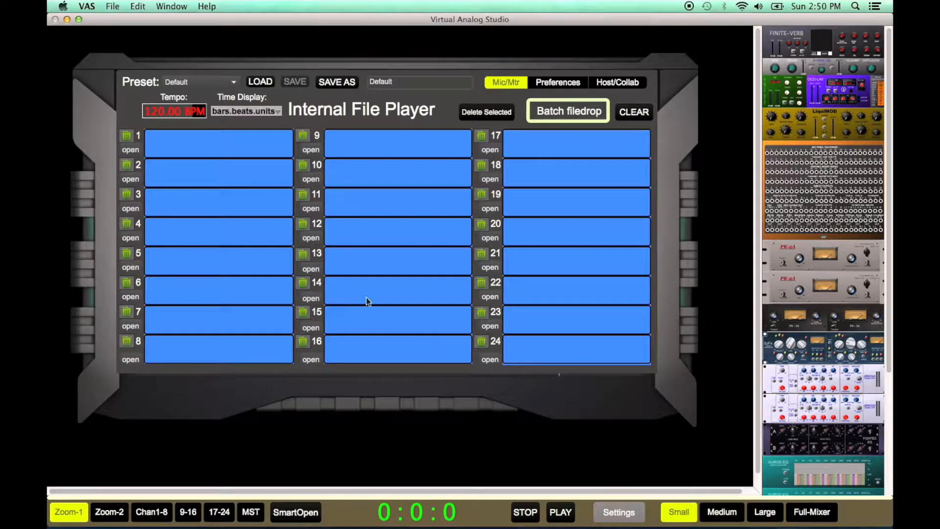
{"action": "mouse_move", "coordinate": [310, 163]}
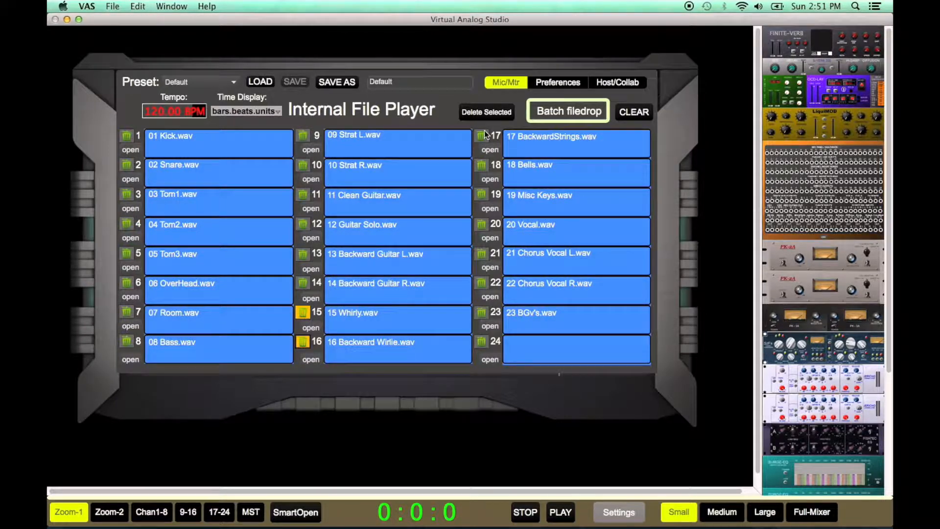
{"action": "left_click", "coordinate": [486, 112]}
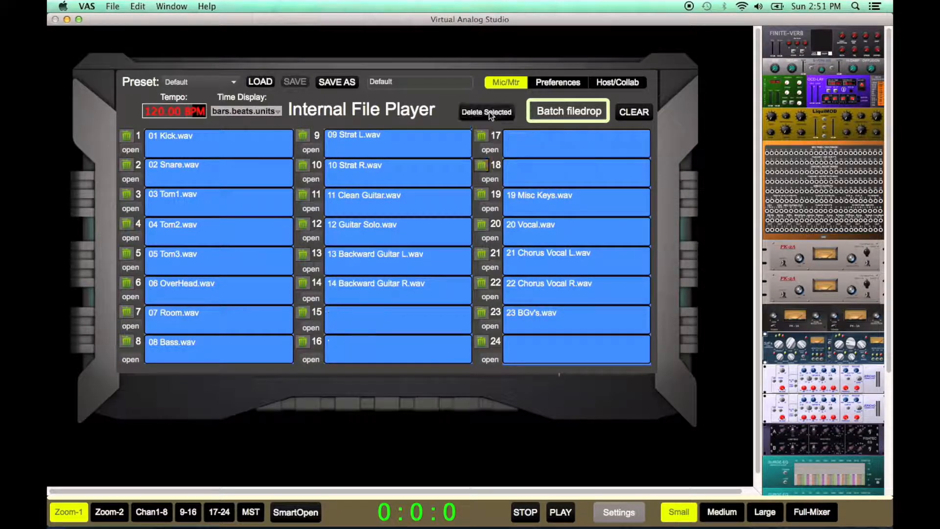
{"action": "left_click", "coordinate": [633, 111]}
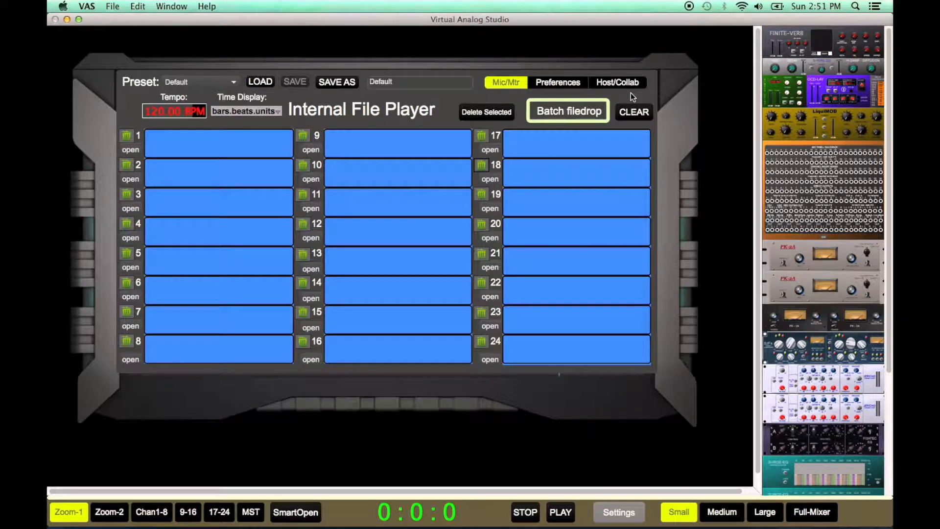
{"action": "left_click", "coordinate": [557, 82]}
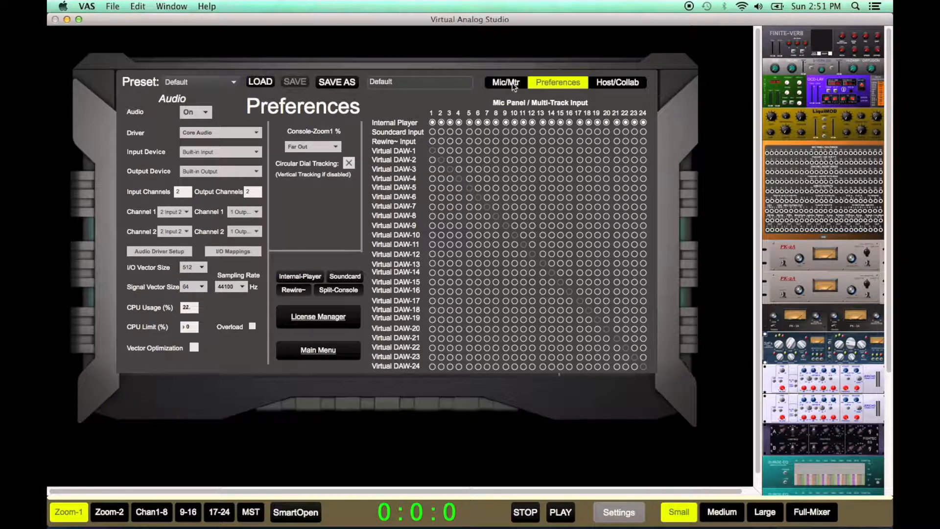
Back on the file player page, load The_game session preset
{"action": "left_click", "coordinate": [505, 82]}
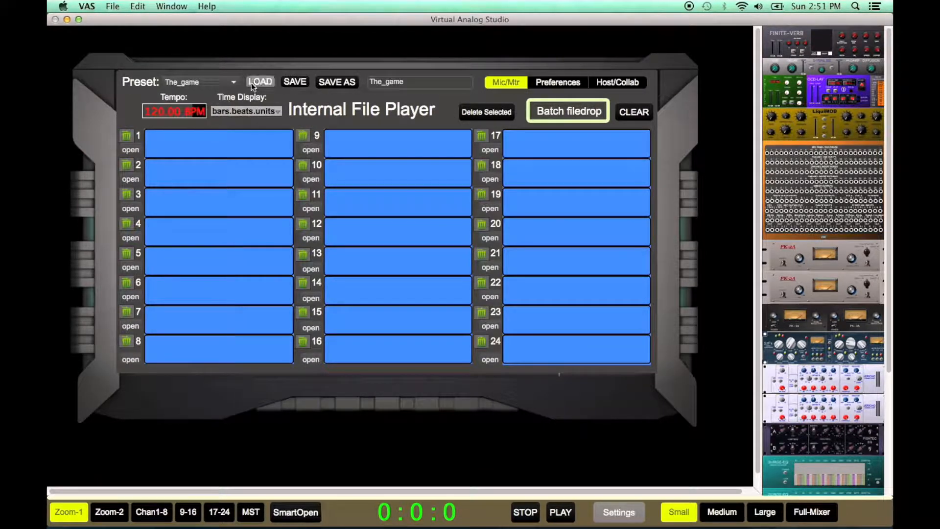
{"action": "left_click", "coordinate": [259, 81]}
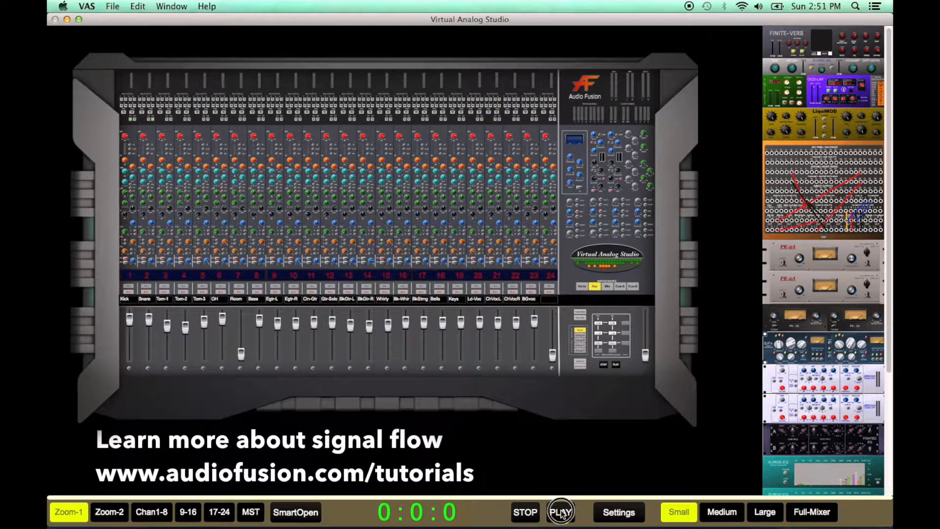
Start The_game playback, try SmartOpen, Large, Zoom-2 and Full-Mixer views, then restore the overview
{"action": "left_click", "coordinate": [560, 512]}
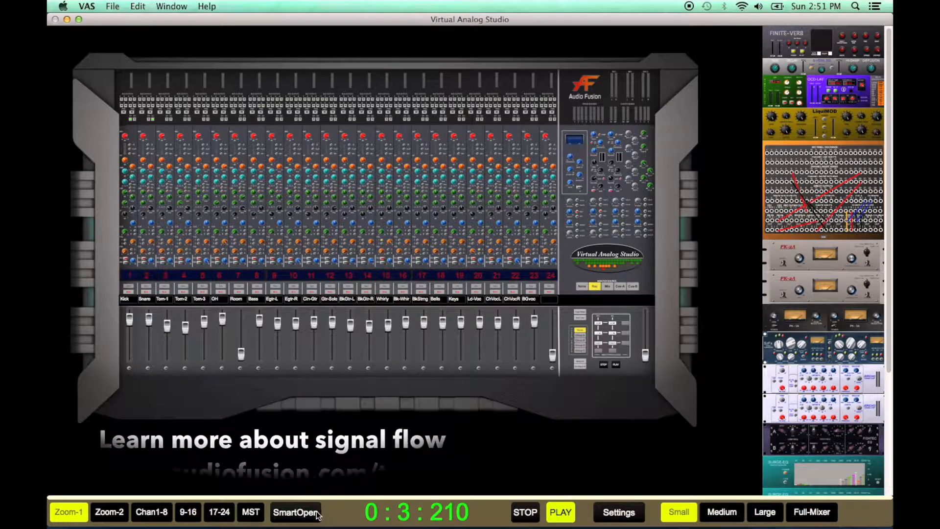
{"action": "left_click", "coordinate": [384, 198]}
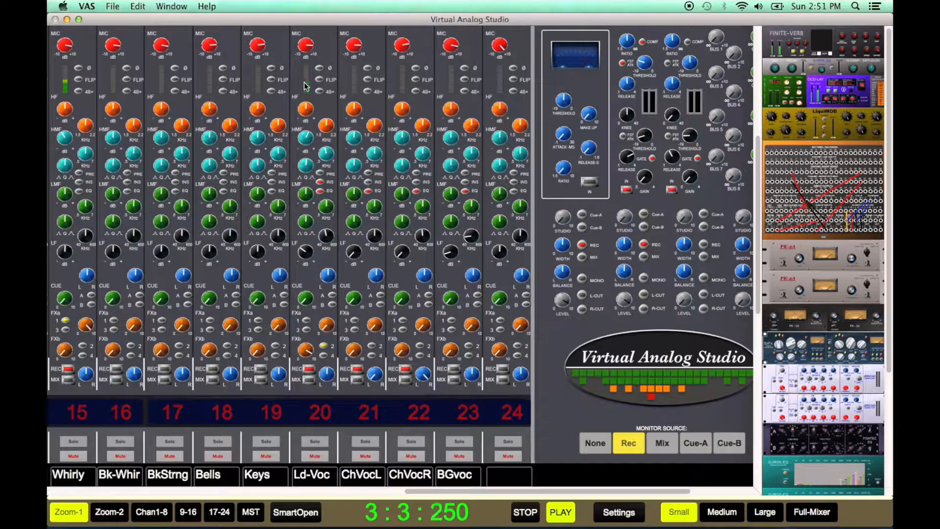
{"action": "left_click", "coordinate": [764, 512]}
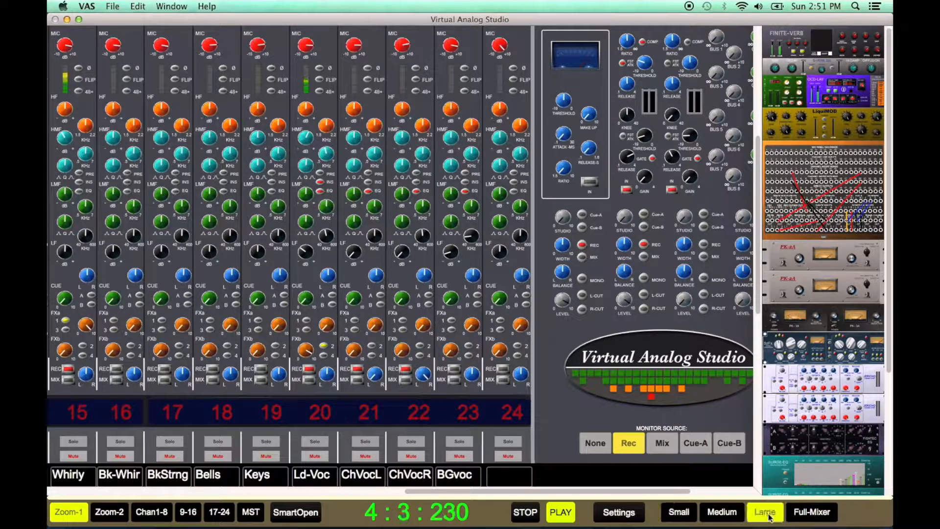
{"action": "left_click", "coordinate": [763, 511]}
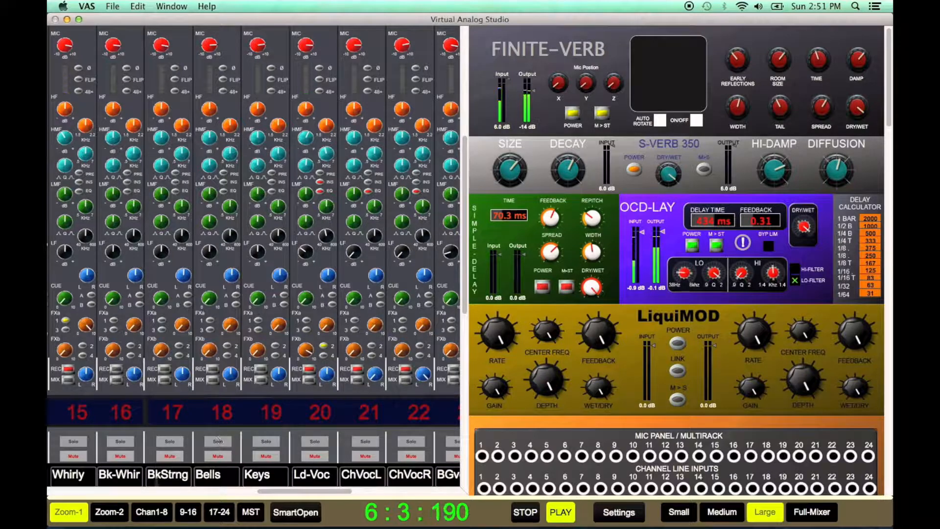
{"action": "left_click", "coordinate": [108, 511]}
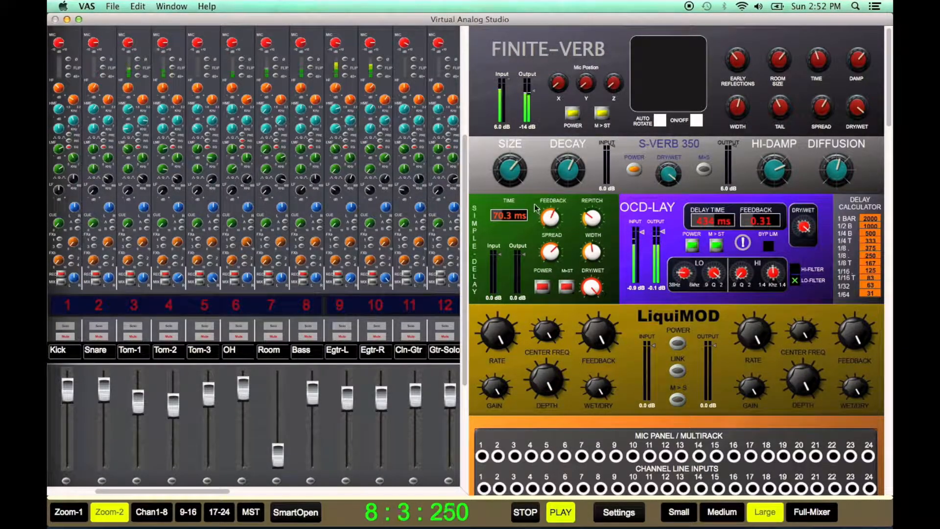
{"action": "left_click", "coordinate": [811, 512]}
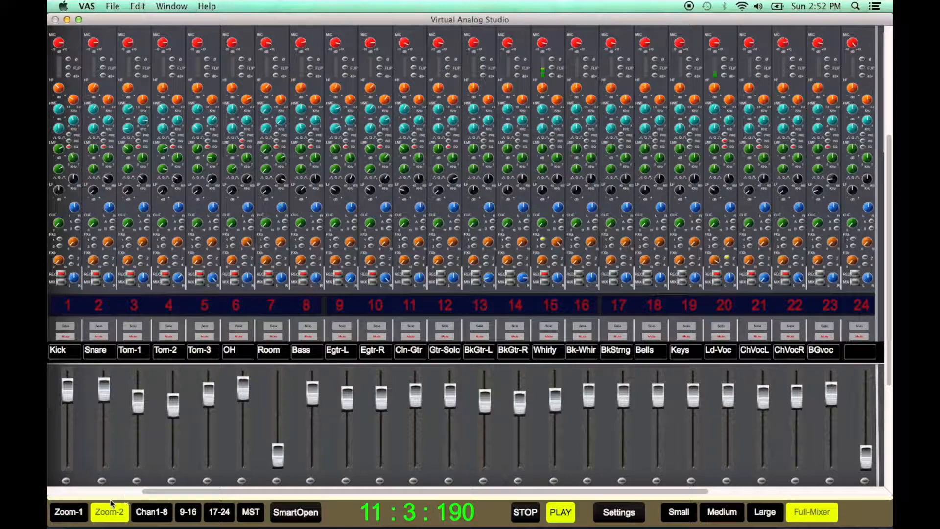
{"action": "left_click", "coordinate": [678, 512]}
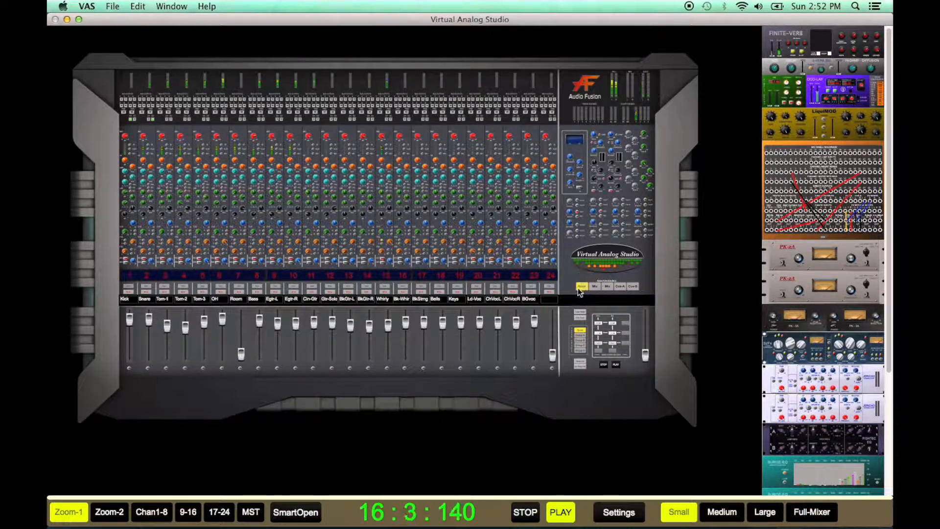
Switch to Zoom-2, scroll through the rack units, and shrink the rack to Medium
{"action": "left_click", "coordinate": [109, 512]}
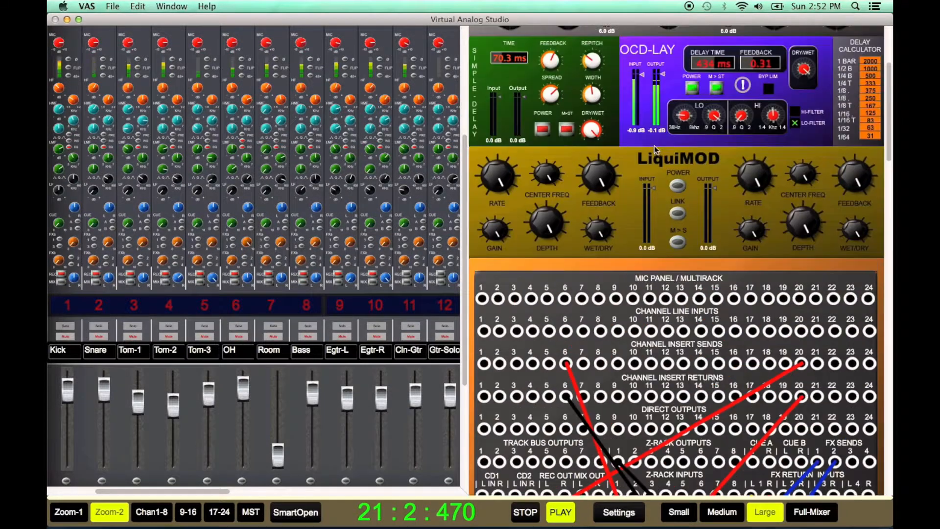
{"action": "scroll", "scroll_direction": "down", "scroll_amount": 3}
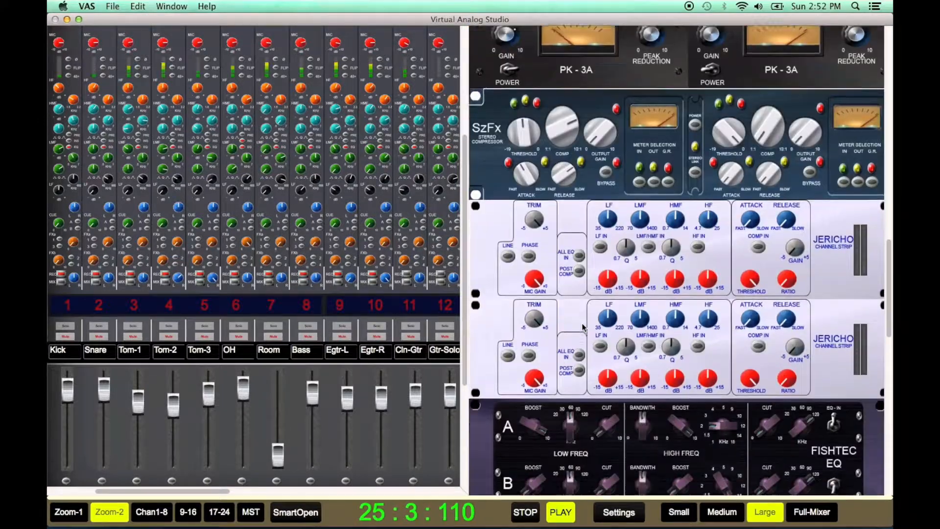
{"action": "scroll", "scroll_direction": "down", "scroll_amount": 3}
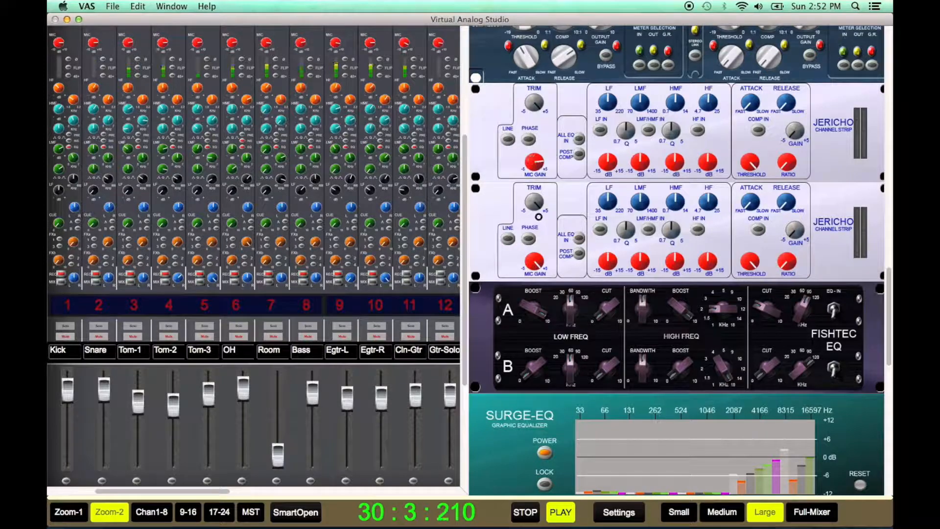
{"action": "left_click", "coordinate": [721, 512]}
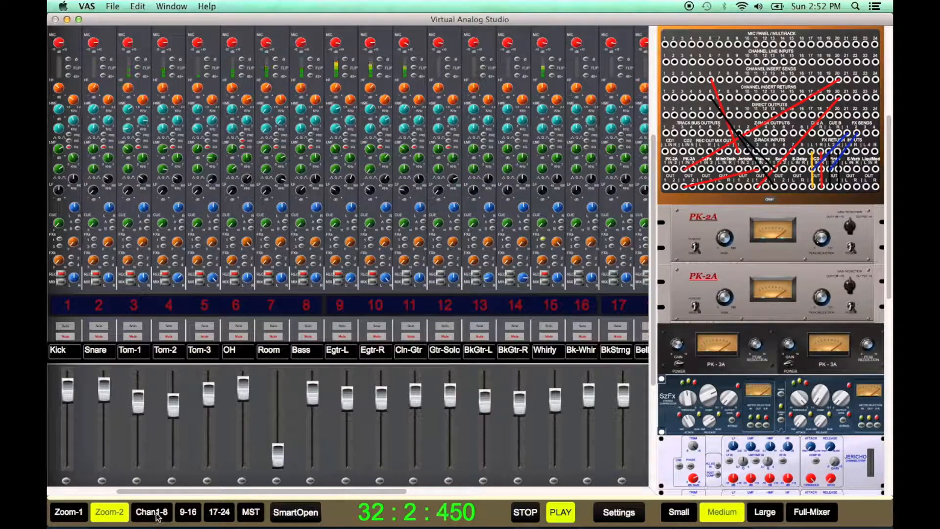
{"action": "left_click", "coordinate": [151, 512]}
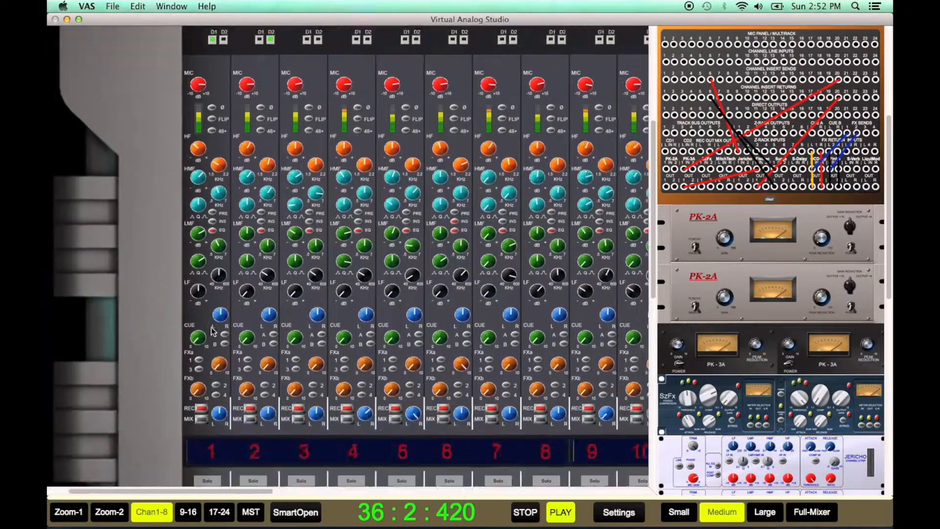
{"action": "left_click", "coordinate": [108, 512]}
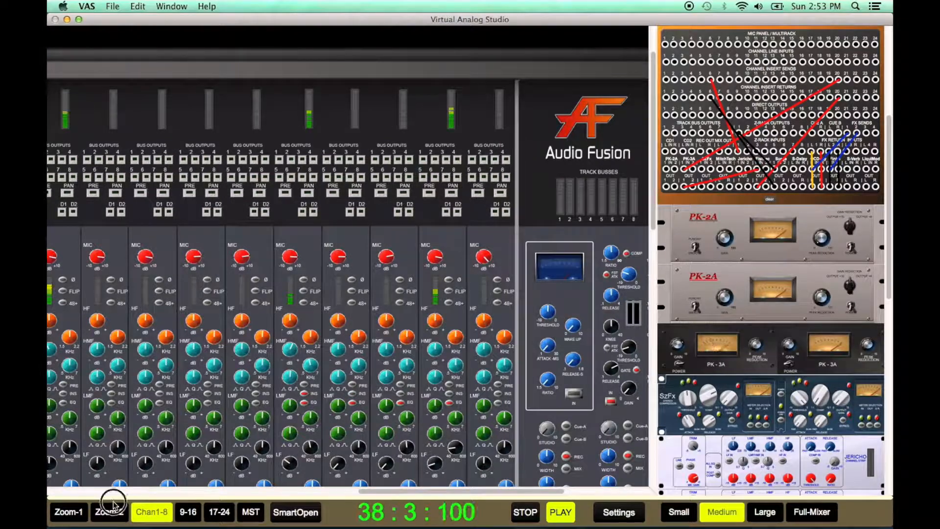
{"action": "left_click", "coordinate": [109, 512]}
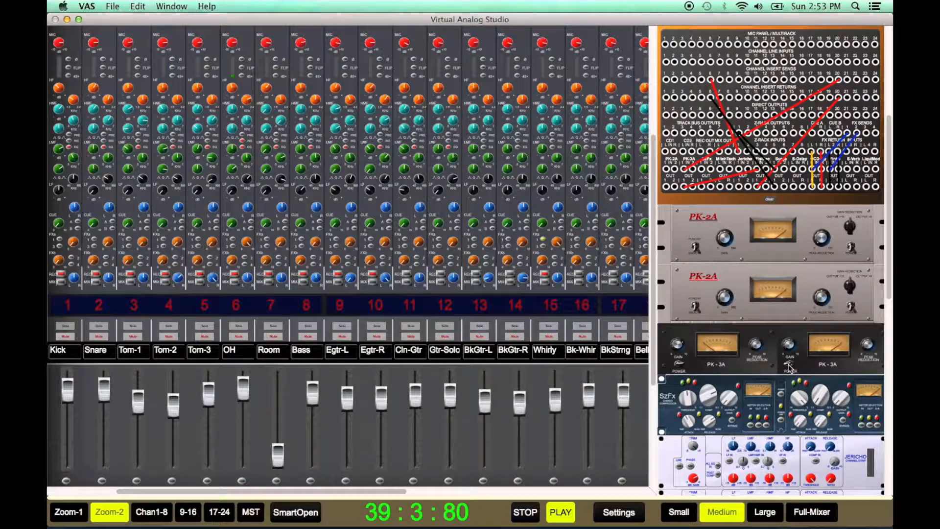